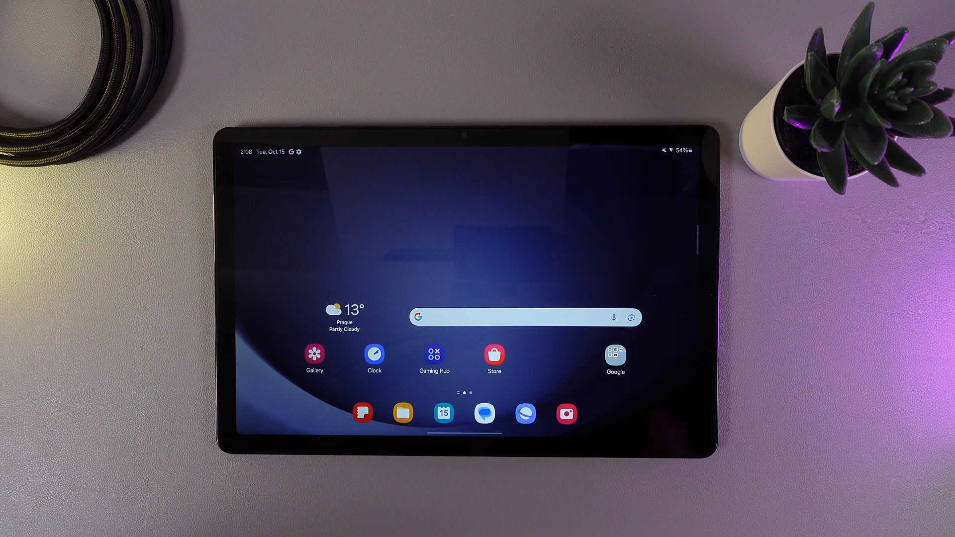
Go into Settings and bring up the Display page from the left-hand list.
scroll("up", 3)
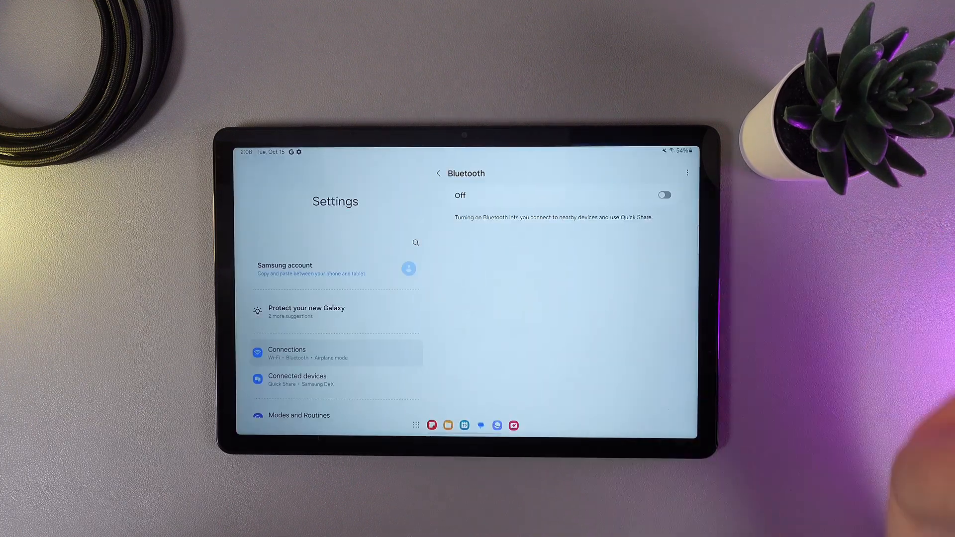
scroll("down", 3)
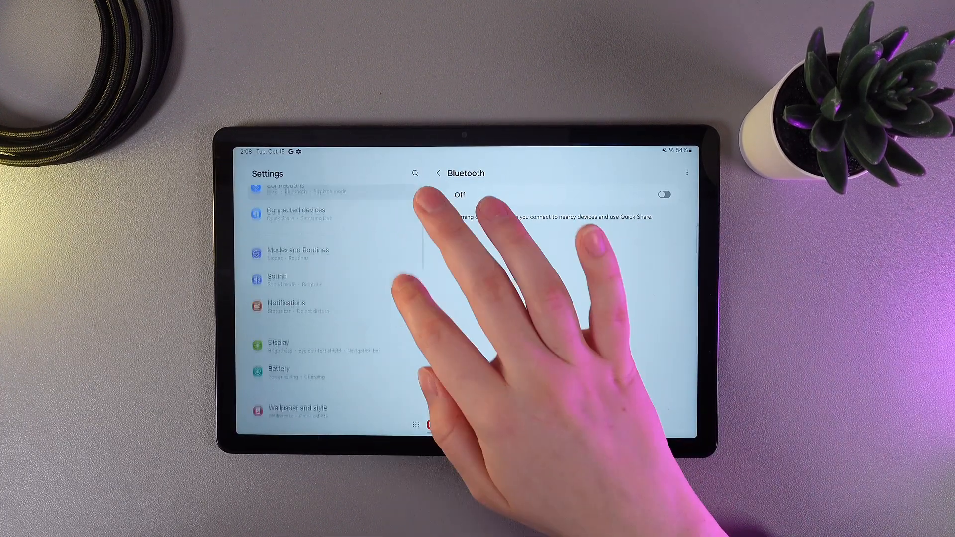
scroll("down", 3)
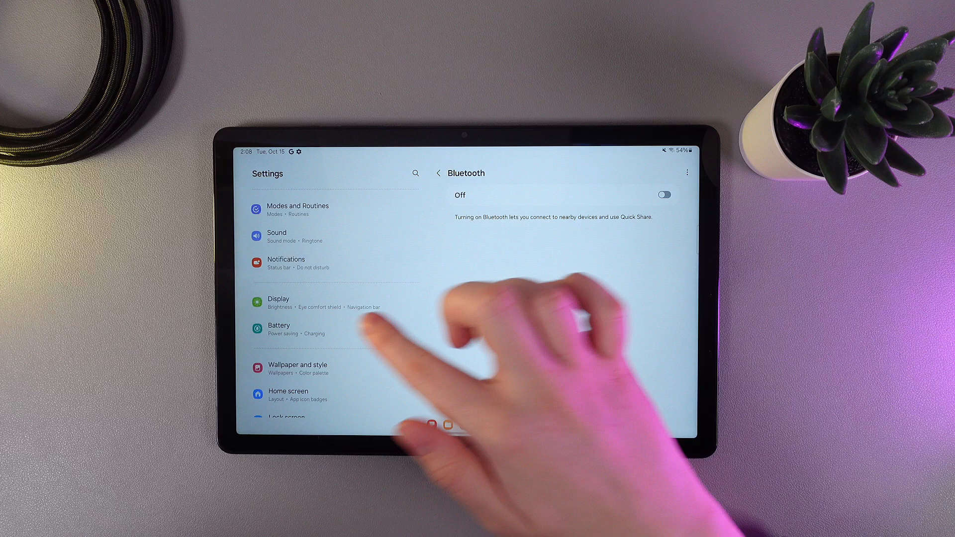
left_click(278, 303)
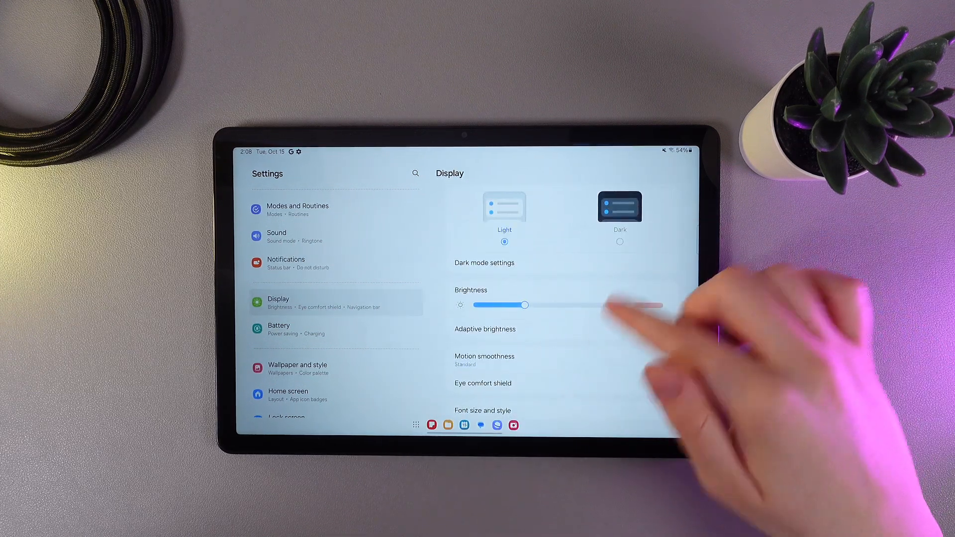
Scroll the Display page down to reach the Navigation bar entry.
scroll("down", 3)
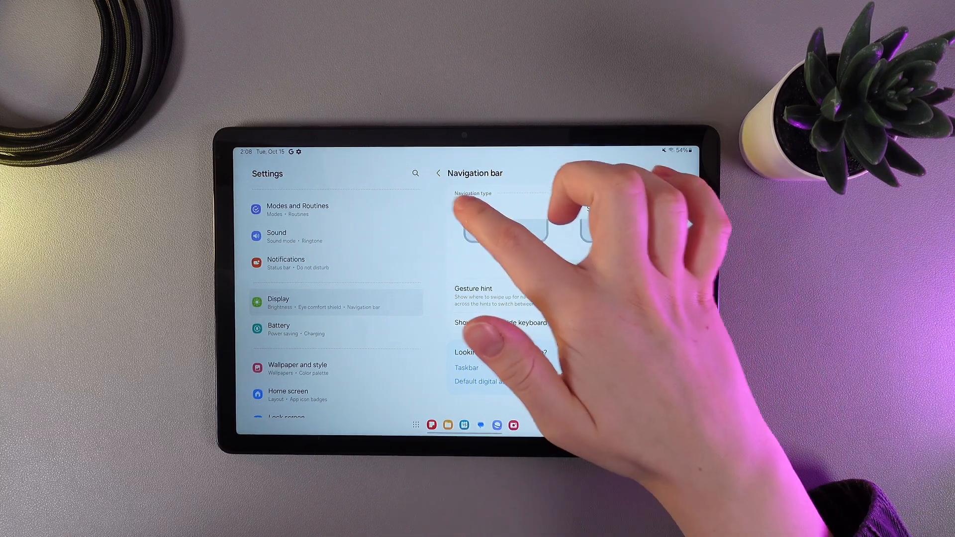
Choose Buttons navigation with recents-home-back order and return home via the Home button.
left_click(482, 209)
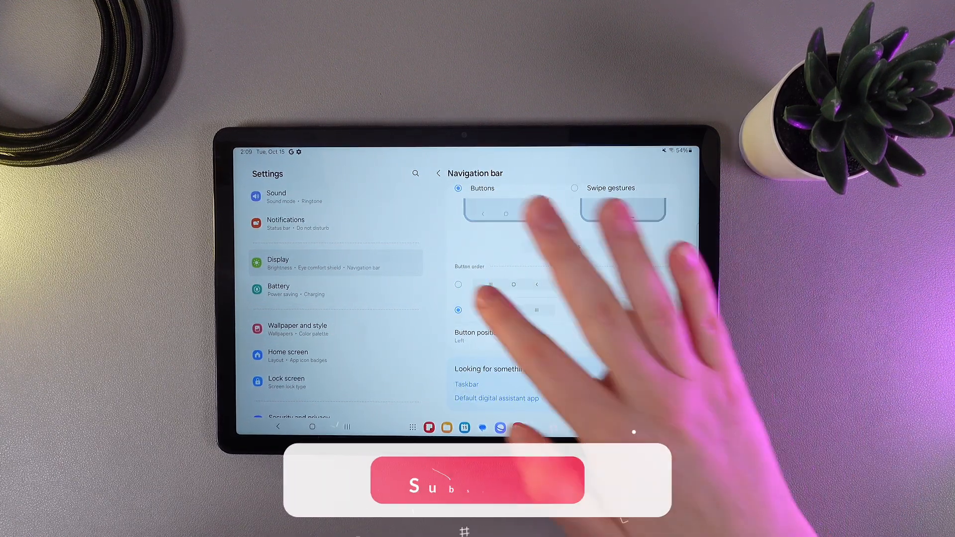
left_click(476, 336)
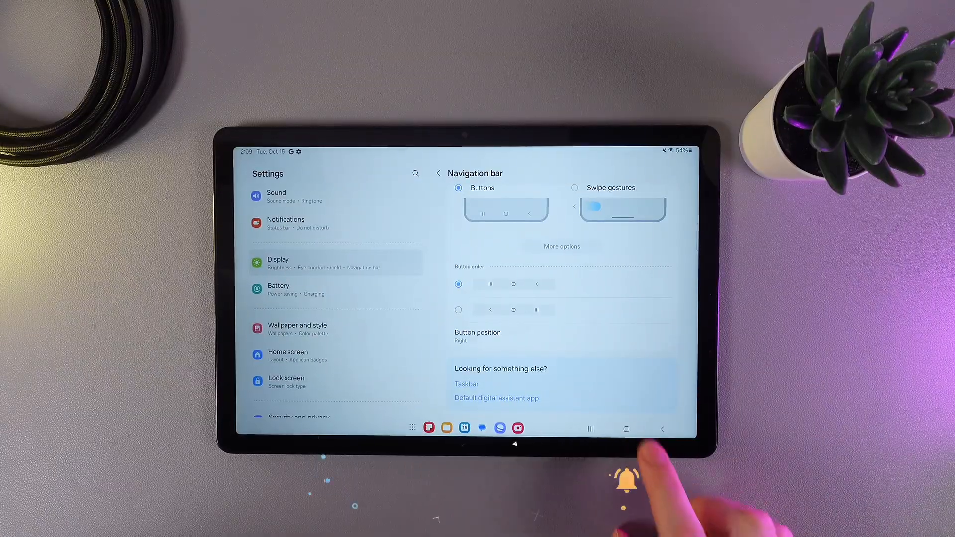
left_click(626, 430)
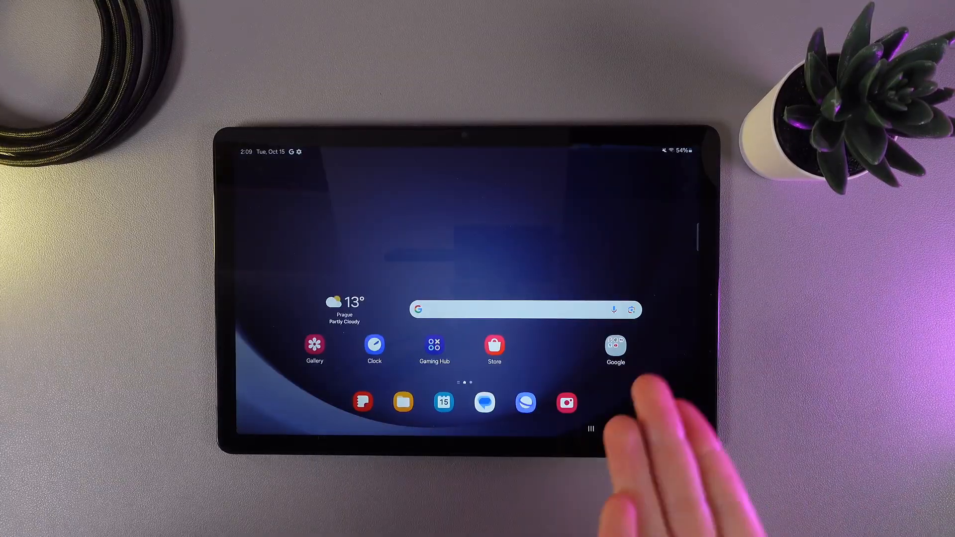